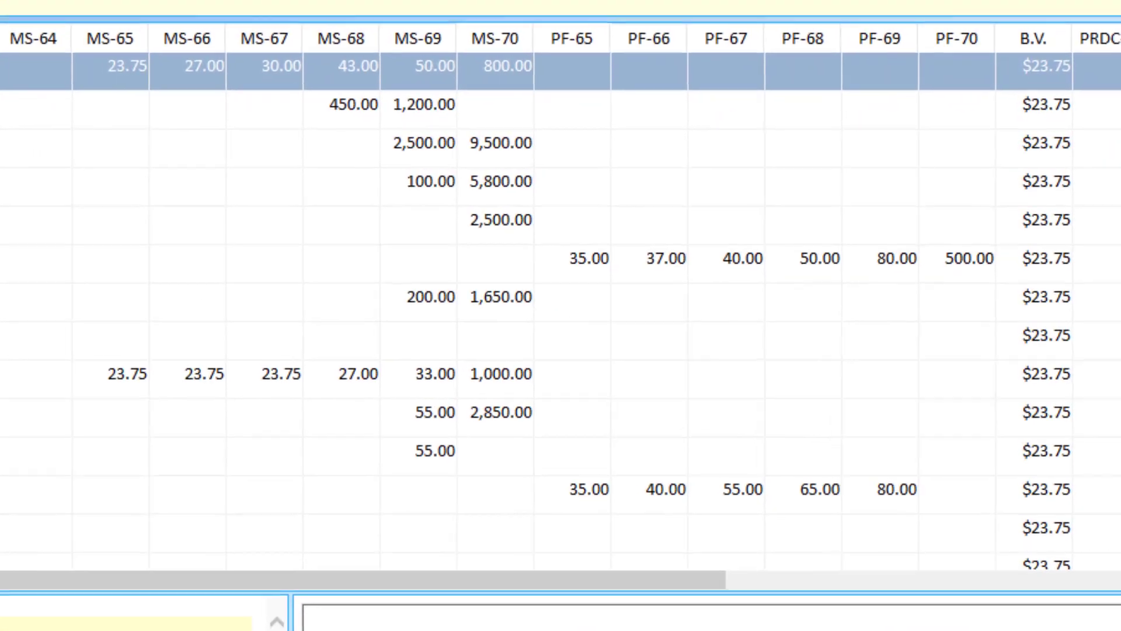
Scroll the value grid sideways to see the higher-grade price columns
scroll(right, 3)
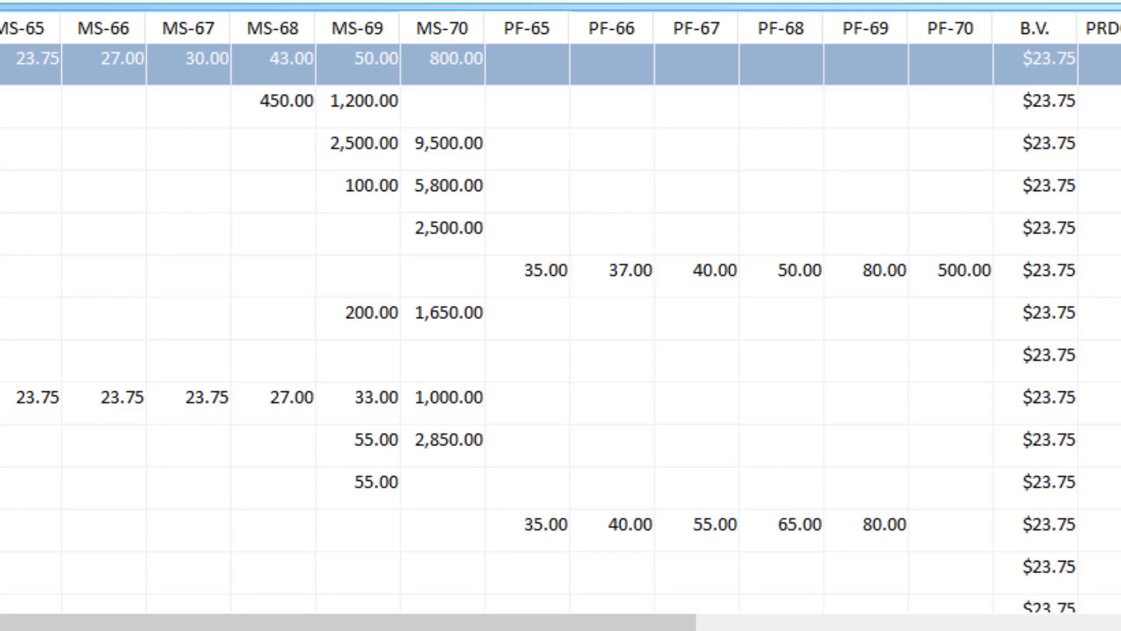
mouse_move(75, 339)
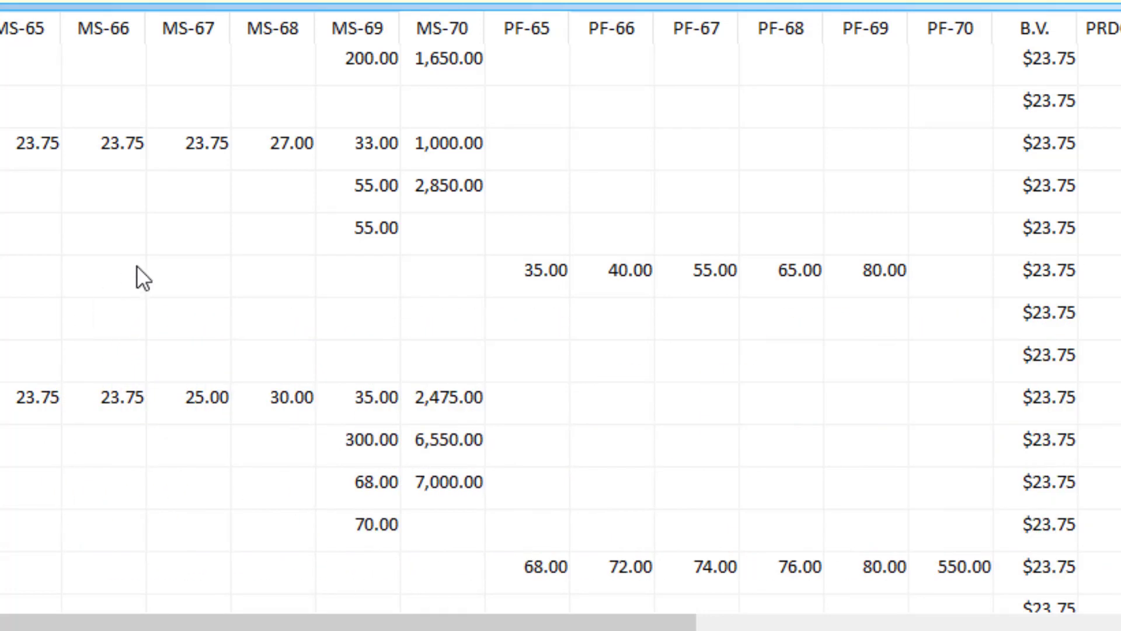
mouse_move(252, 232)
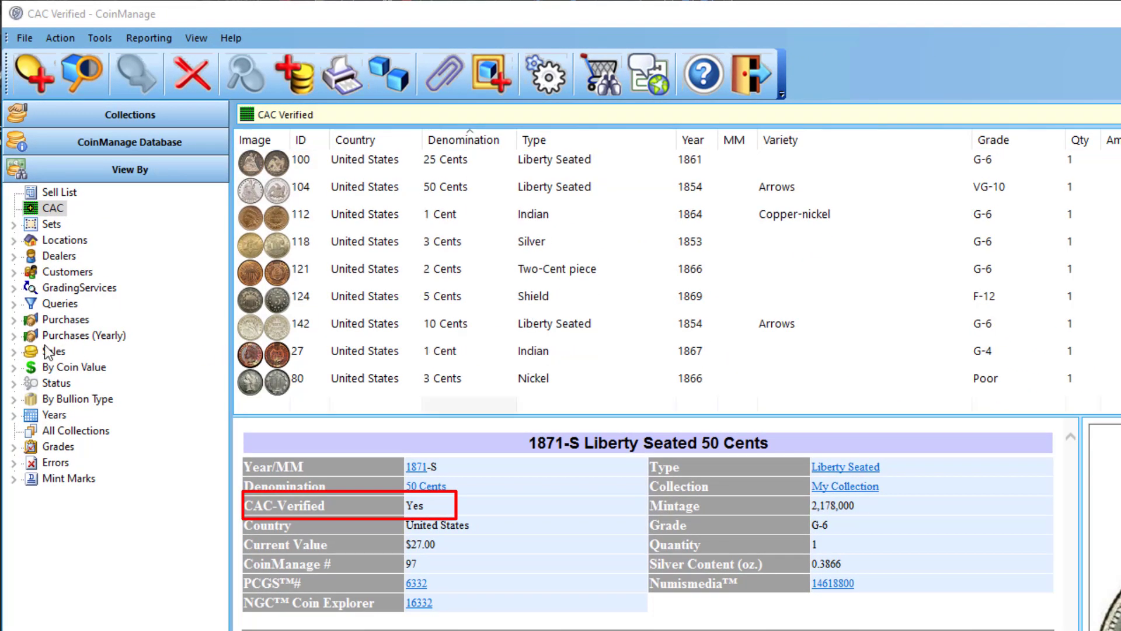
Expand Purchases (Yearly) and view the coins bought in 2022 and 2021
click(13, 336)
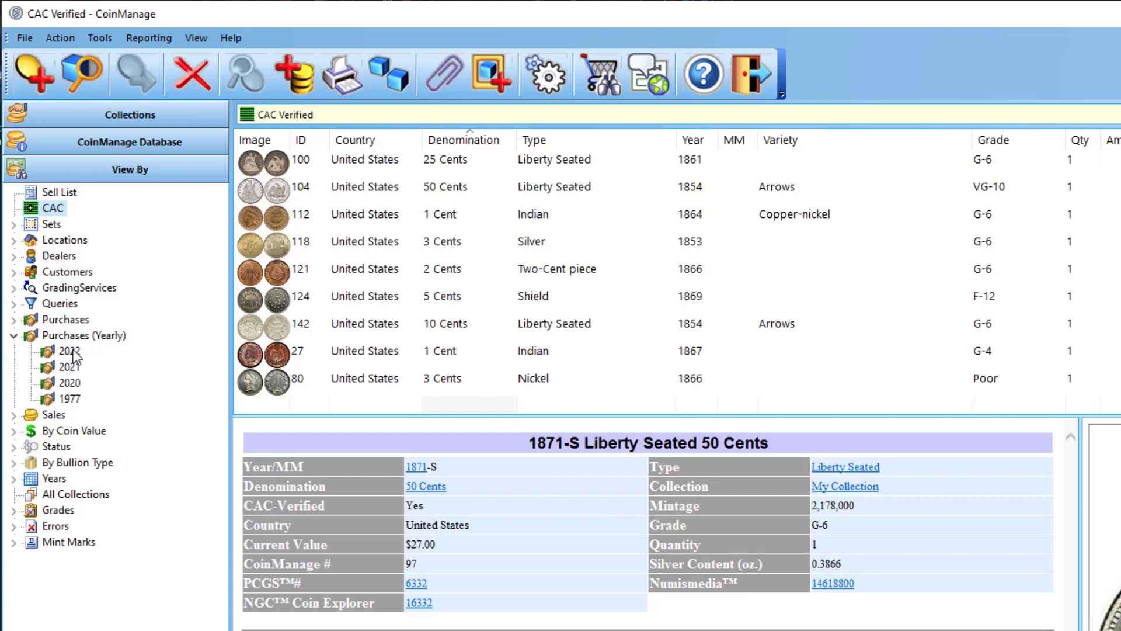
click(69, 365)
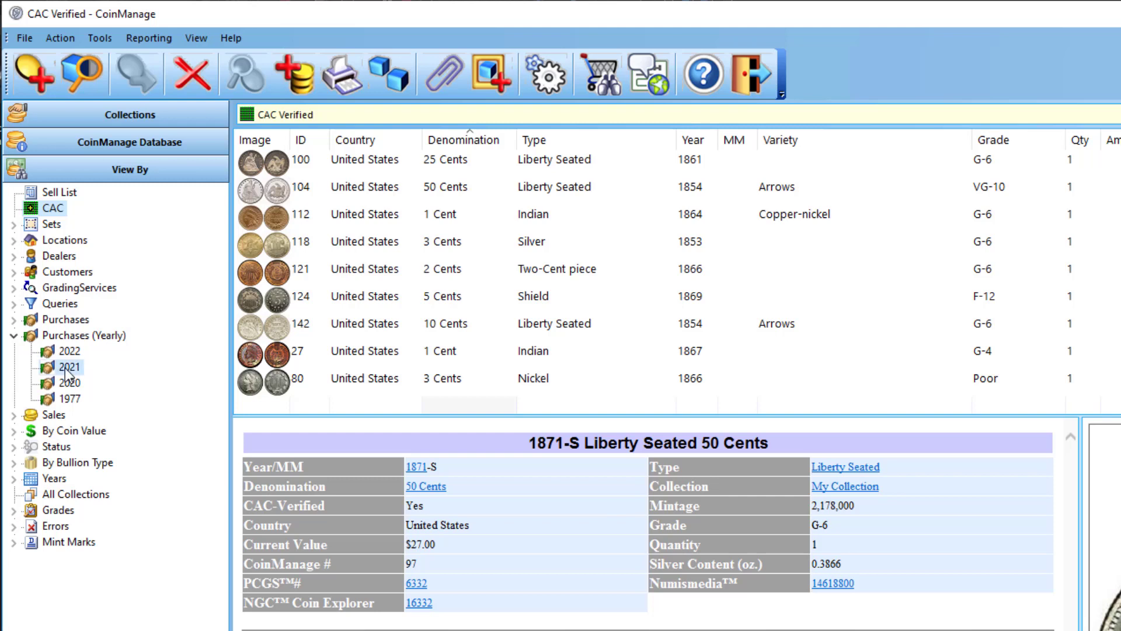
click(69, 365)
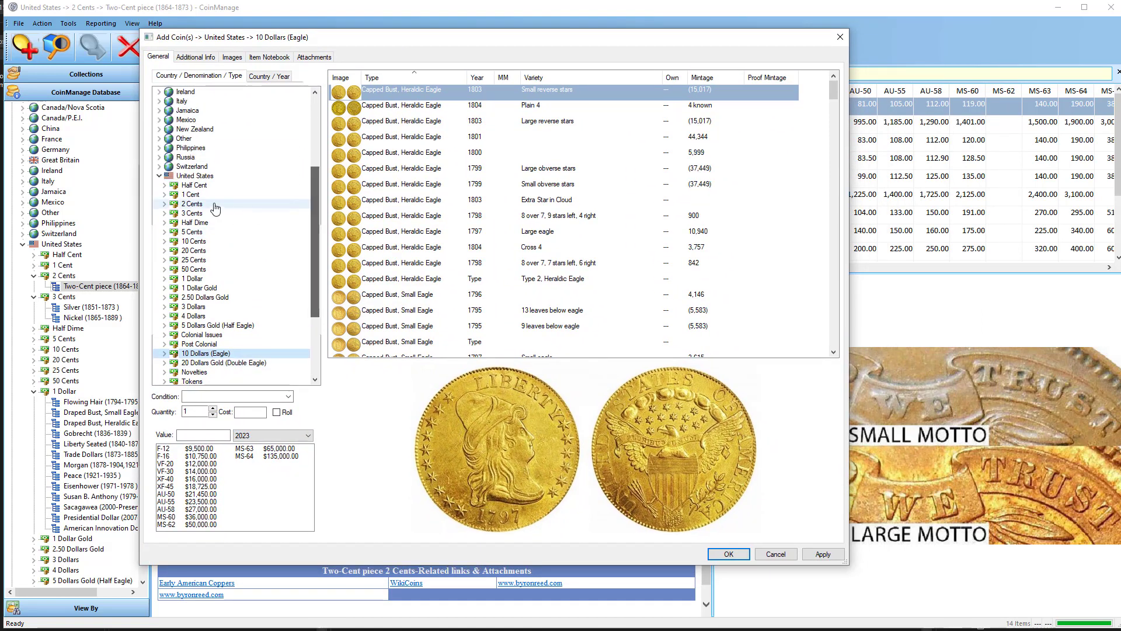
Browse the 2 Cents coin types in the Add Coin(s) list
click(191, 278)
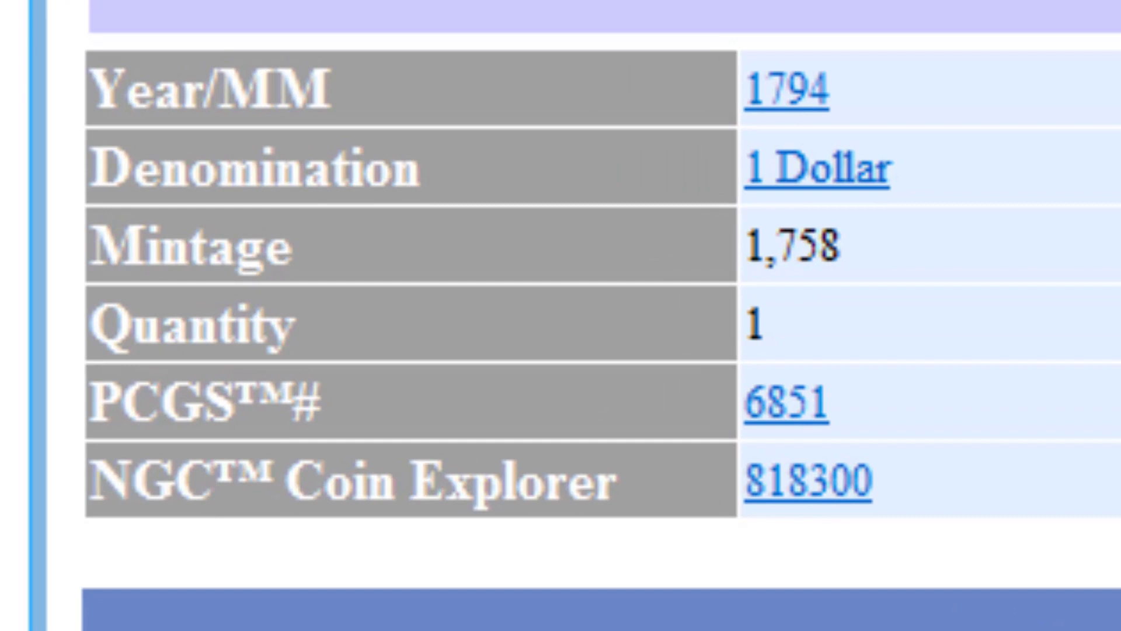
mouse_move(884, 486)
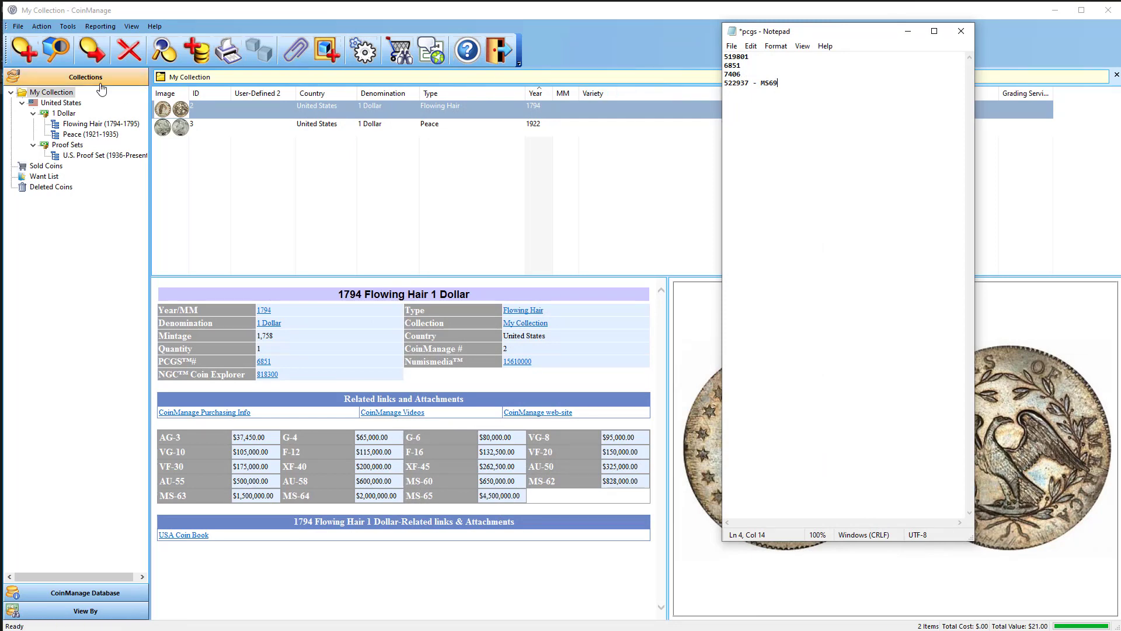
Start adding another coin from the Action menu's Add Coin(s)
click(23, 49)
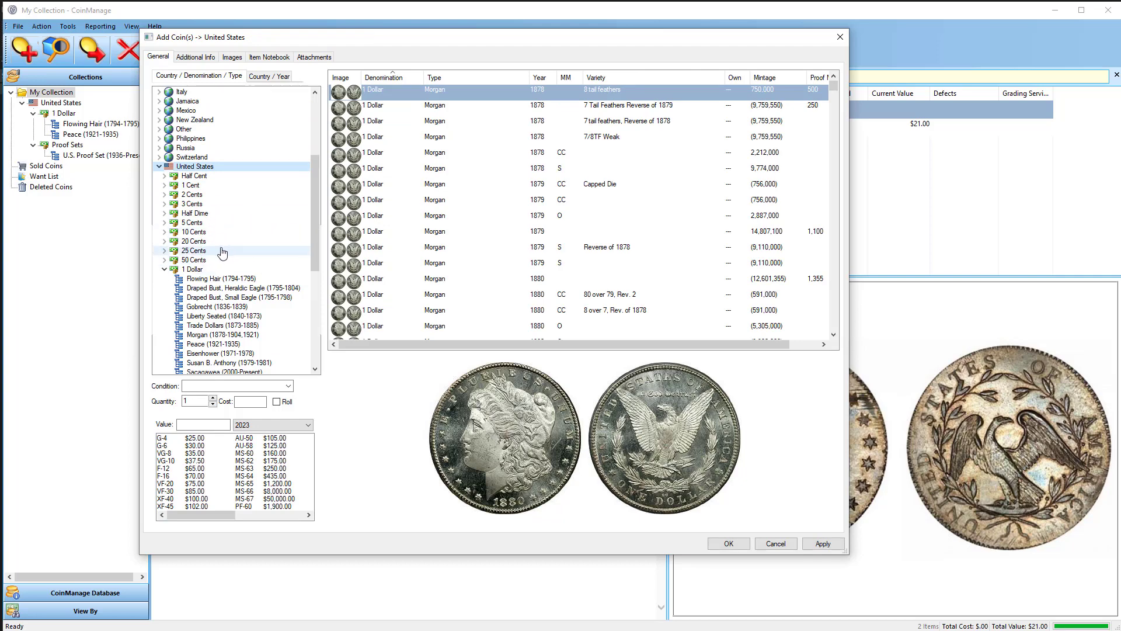
Select the Silver Eagle Mercanti Signature, PCGS 522937 at MS-69, and add it
click(164, 268)
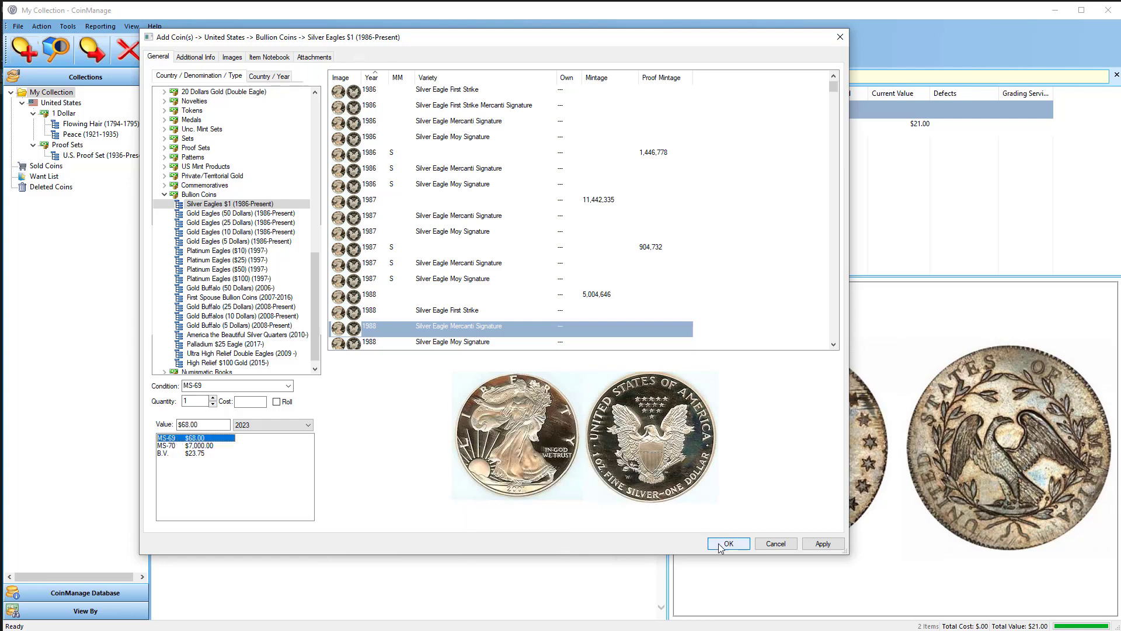
click(728, 543)
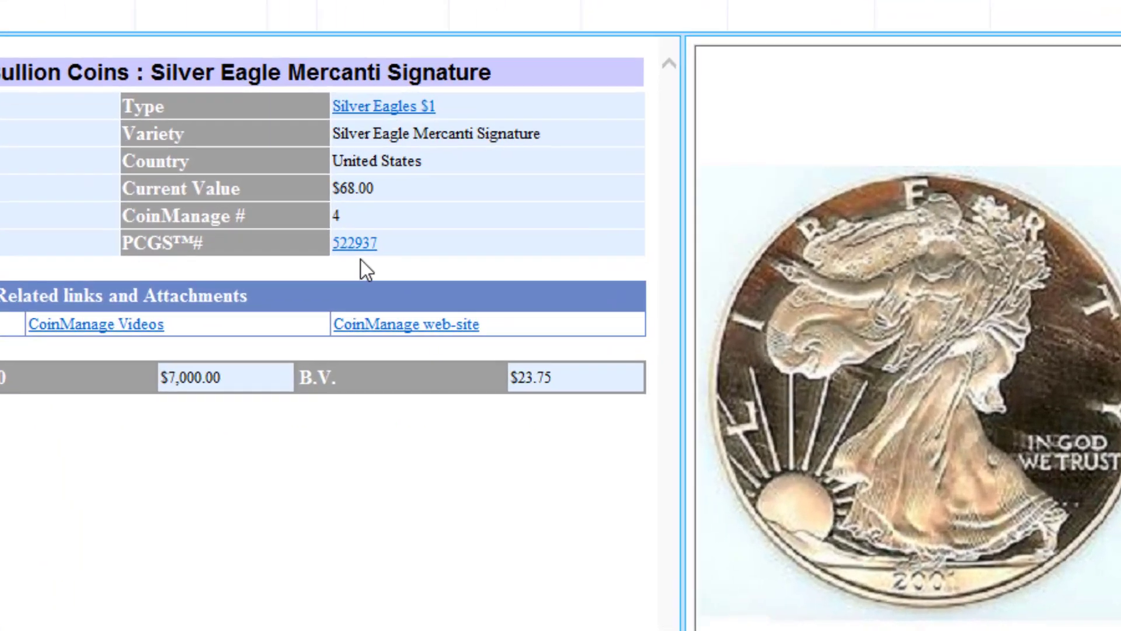